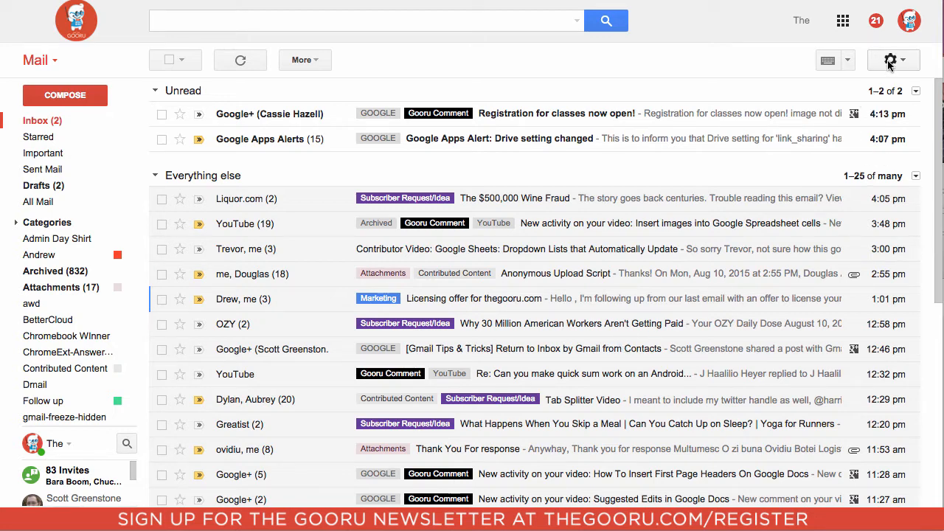
Go from Gmail's gear menu to 'Manage this domain' to reach the Admin console home
{"action": "left_click", "coordinate": [890, 59]}
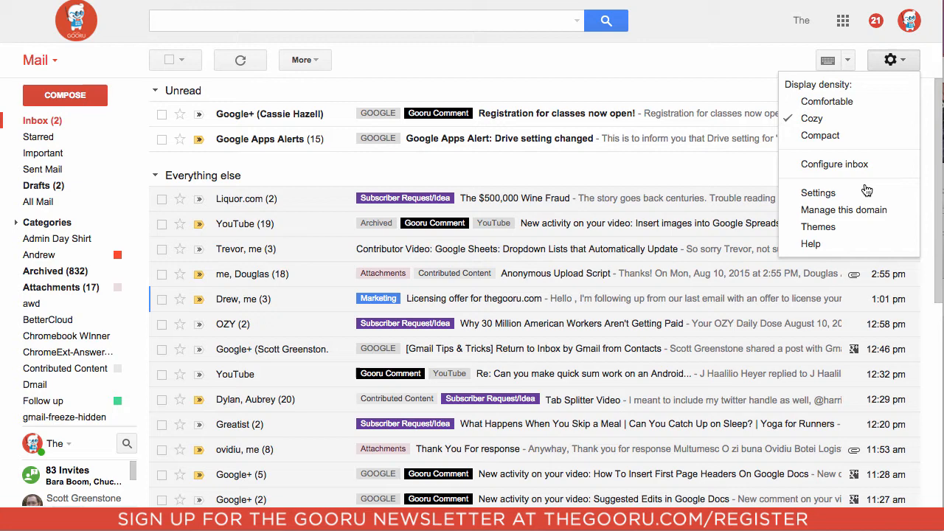
{"action": "mouse_move", "coordinate": [856, 210]}
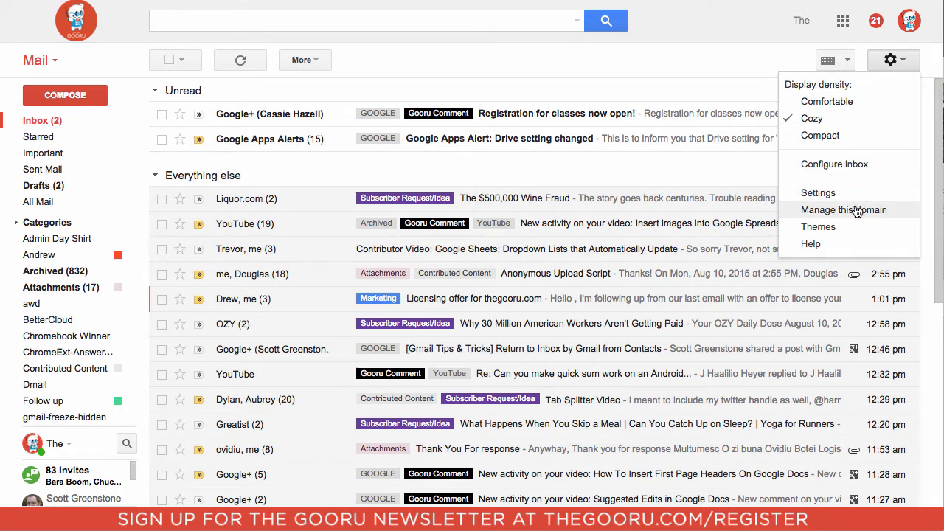
{"action": "left_click", "coordinate": [844, 209]}
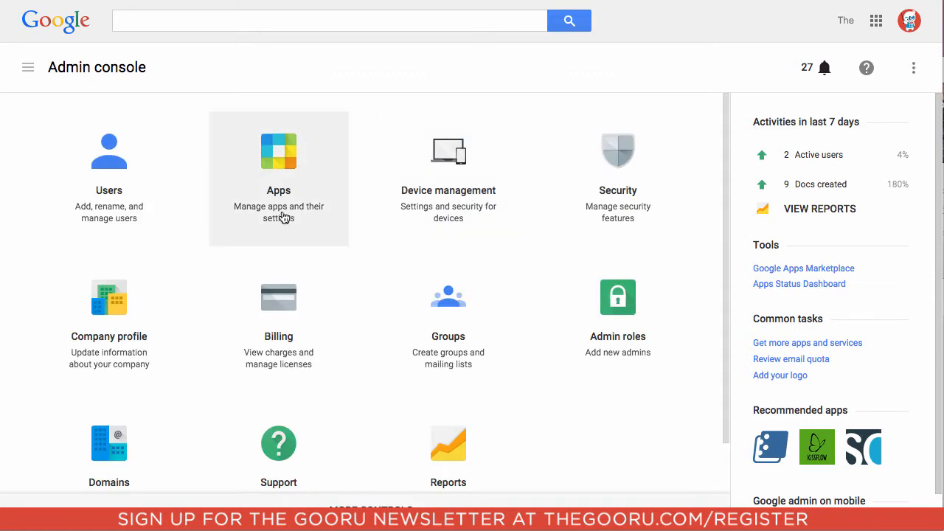
Navigate Apps > Google Apps > Drive and expand its Sharing settings
{"action": "left_click", "coordinate": [278, 177]}
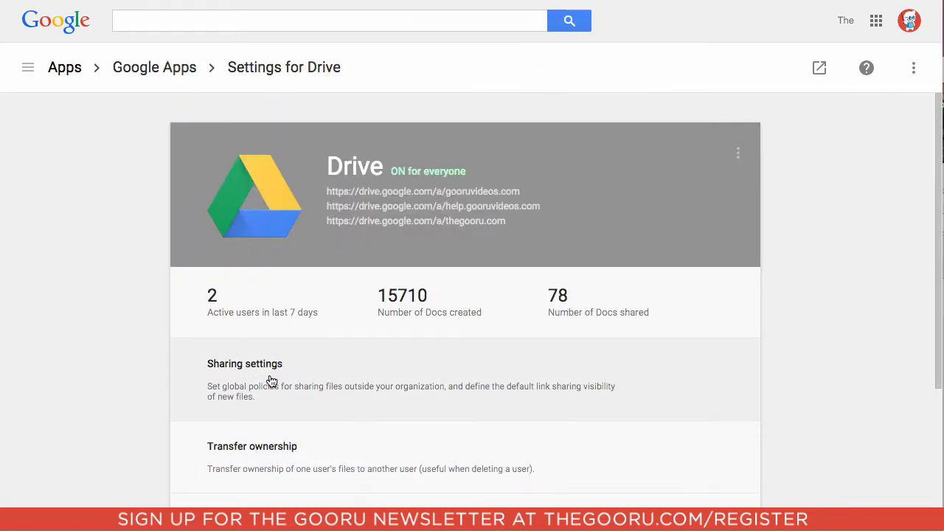
{"action": "left_click", "coordinate": [245, 363]}
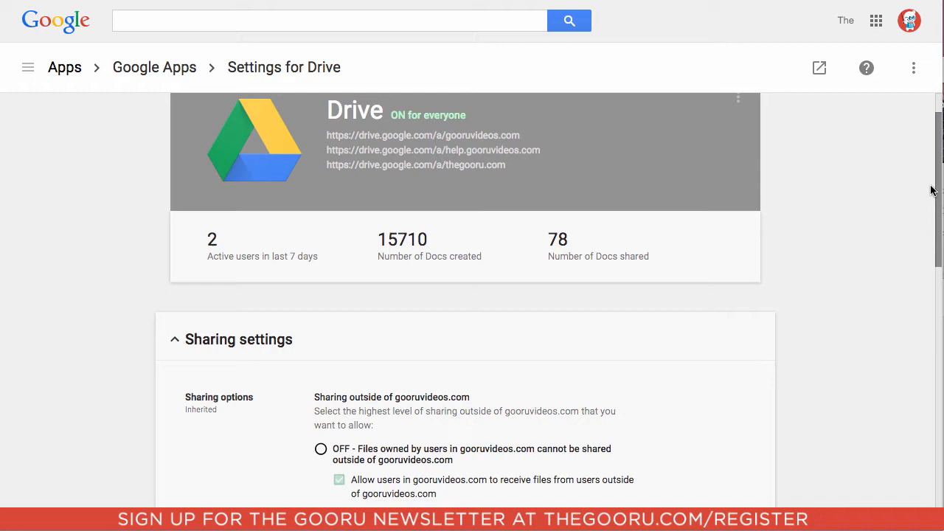
Toggle sharing outside the domain OFF then back ON and save it as a locally applied setting
{"action": "scroll", "scroll_direction": "down", "scroll_amount": 3}
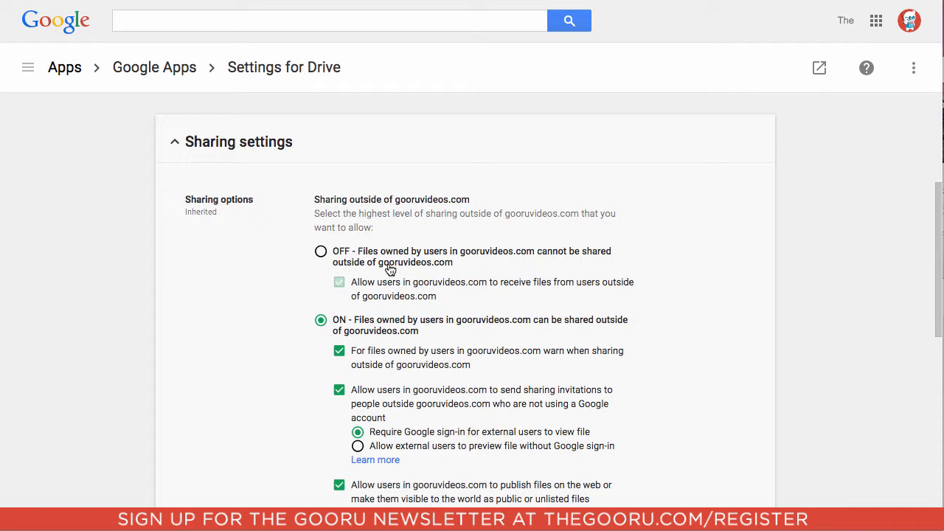
{"action": "mouse_move", "coordinate": [431, 270]}
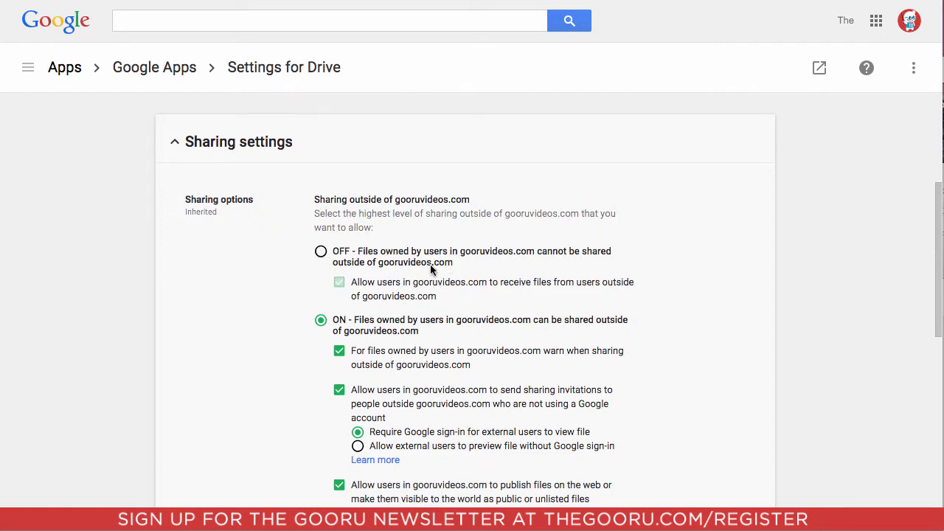
{"action": "left_click", "coordinate": [321, 250]}
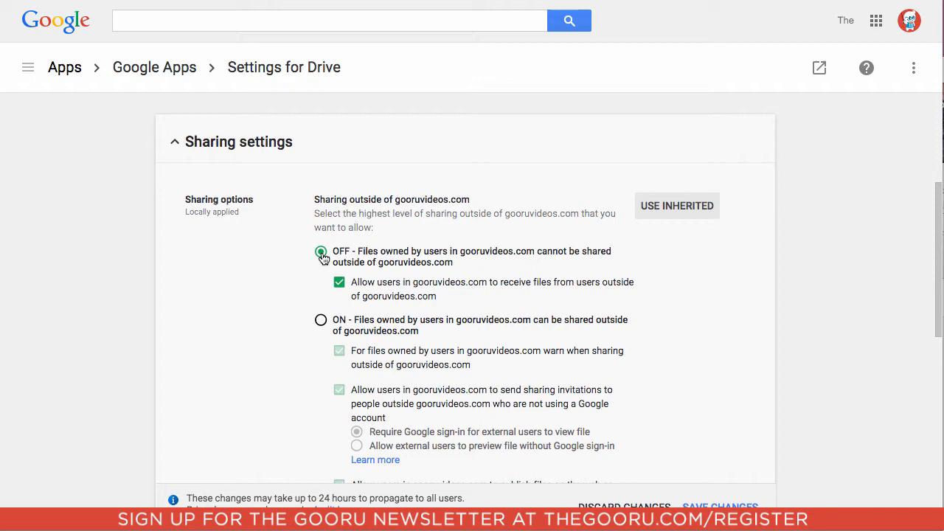
{"action": "mouse_move", "coordinate": [322, 325]}
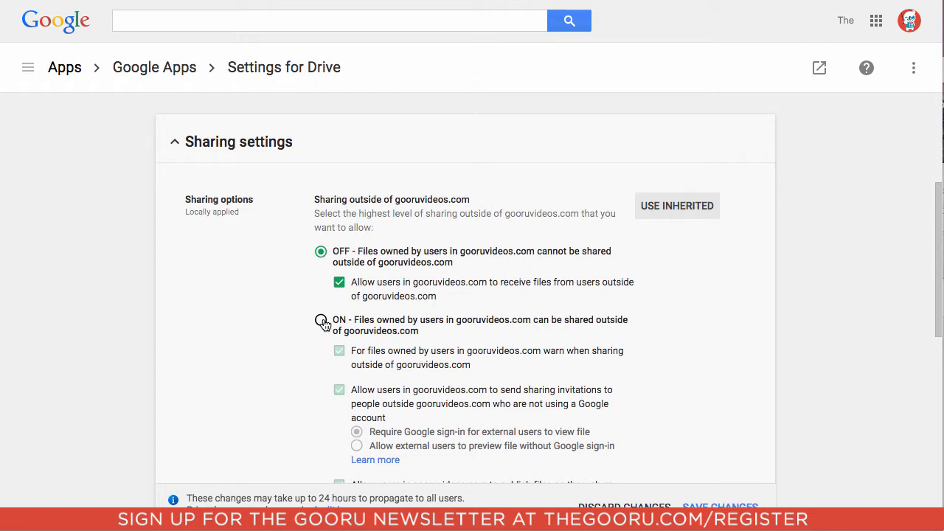
{"action": "left_click", "coordinate": [320, 319]}
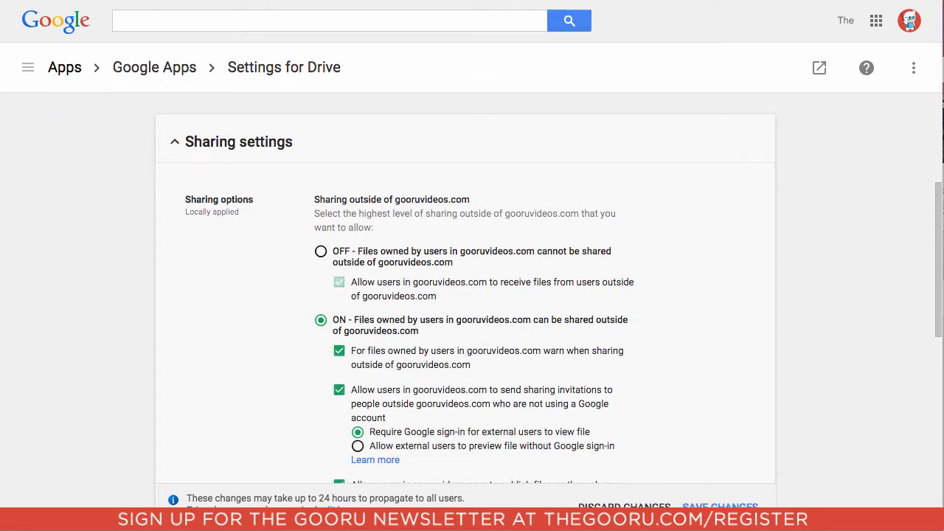
{"action": "left_click", "coordinate": [720, 506]}
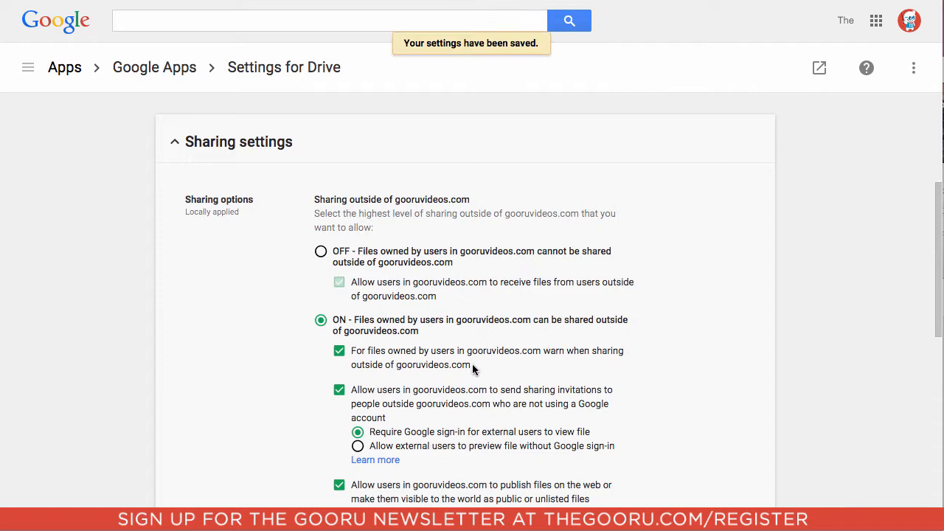
{"action": "mouse_move", "coordinate": [390, 359]}
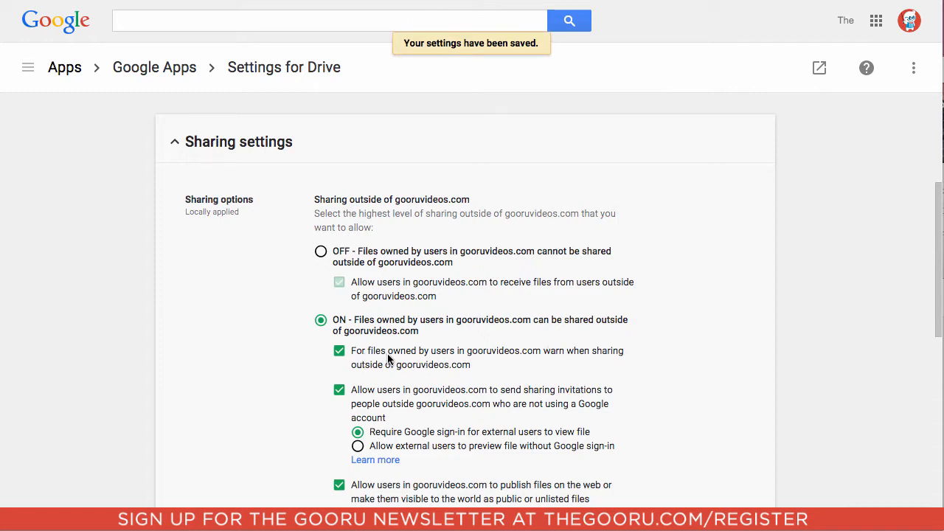
{"action": "mouse_move", "coordinate": [493, 360]}
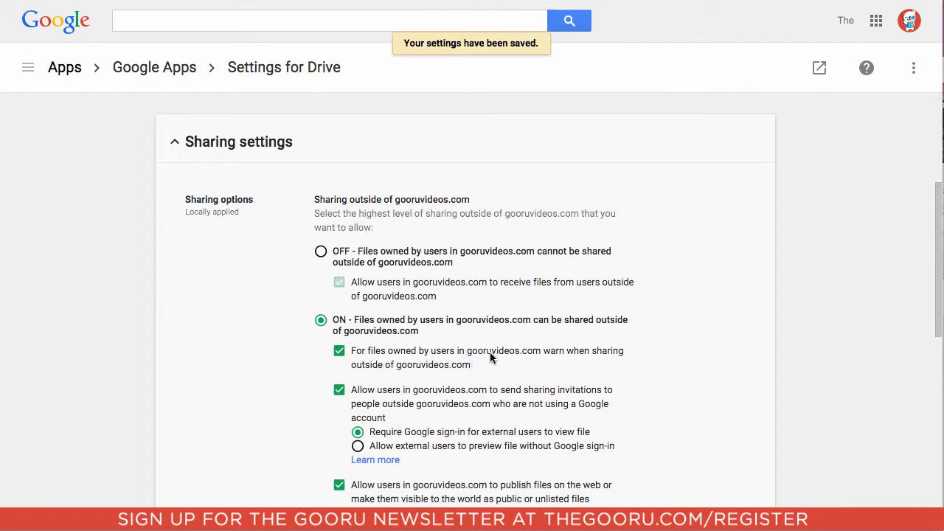
{"action": "mouse_move", "coordinate": [521, 356]}
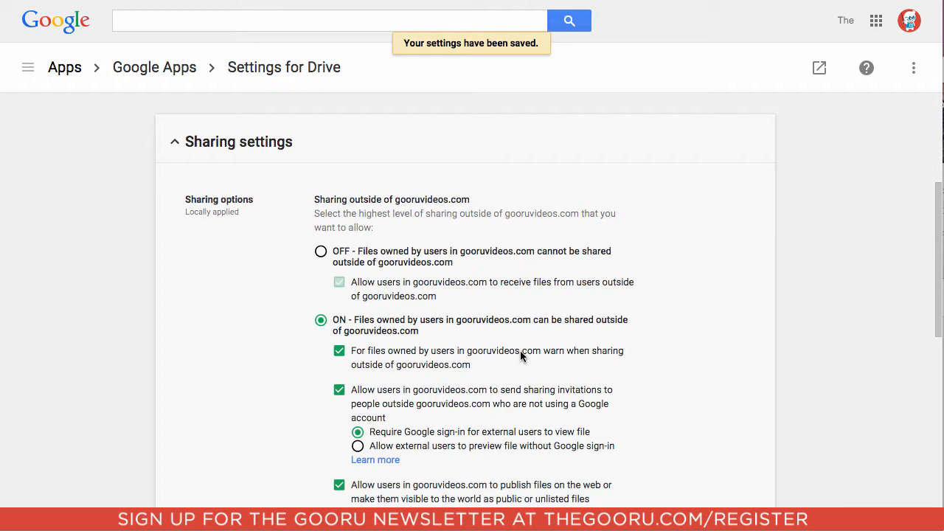
{"action": "mouse_move", "coordinate": [605, 351]}
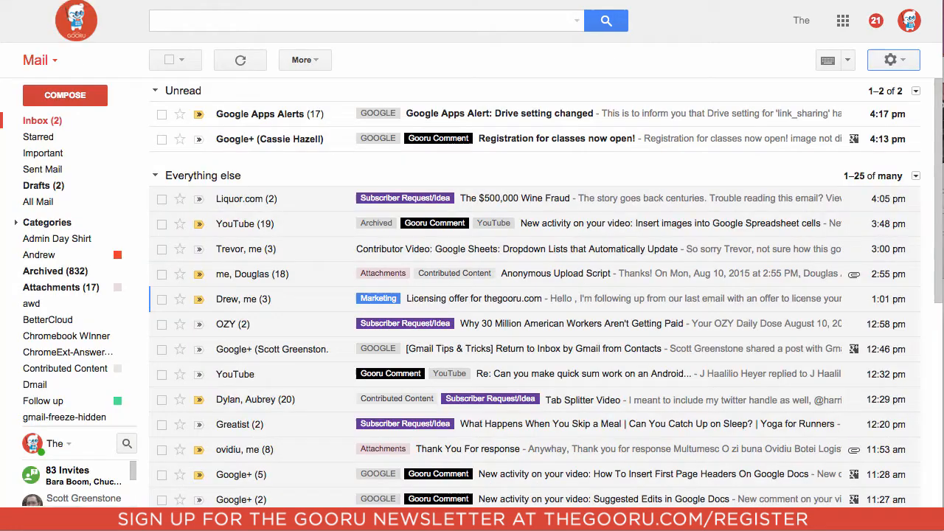
{"action": "mouse_move", "coordinate": [806, 91]}
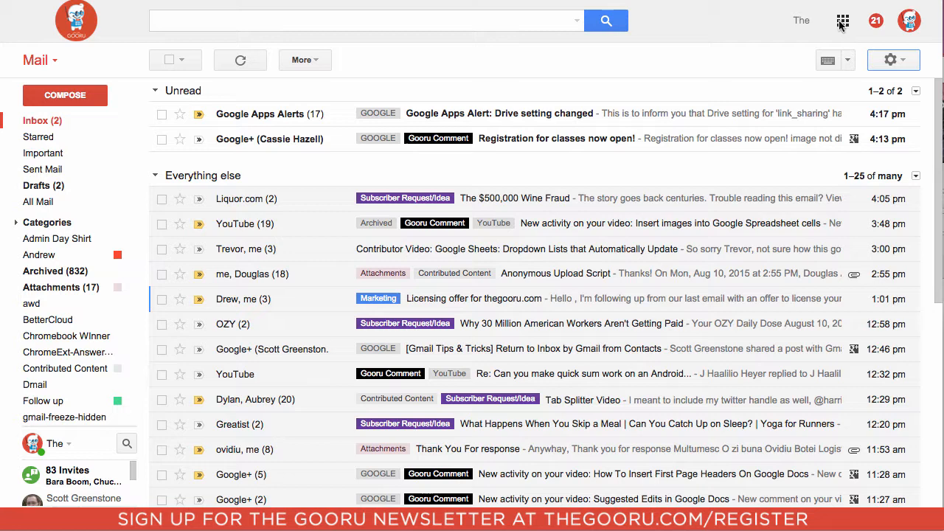
Launch BetterCloud from the Google apps grid to reach its Domain Health dashboard
{"action": "left_click", "coordinate": [843, 20]}
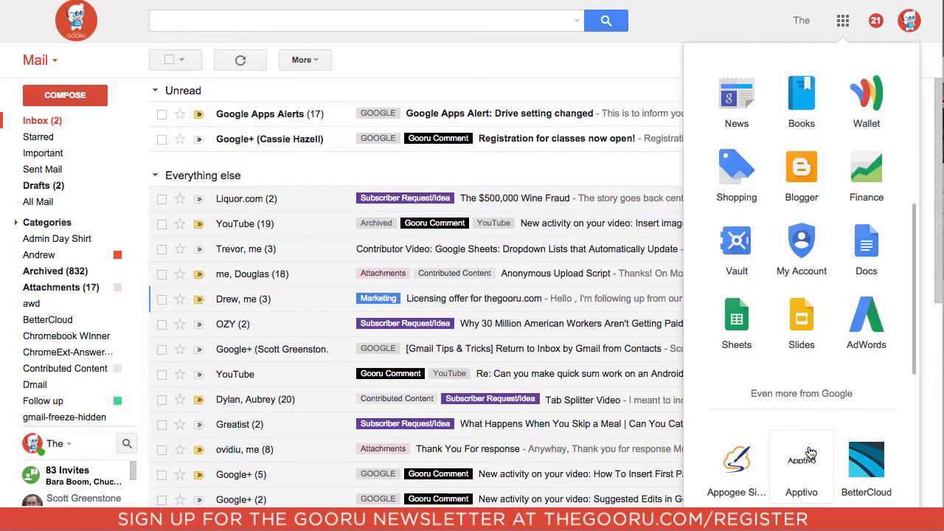
{"action": "left_click", "coordinate": [866, 460]}
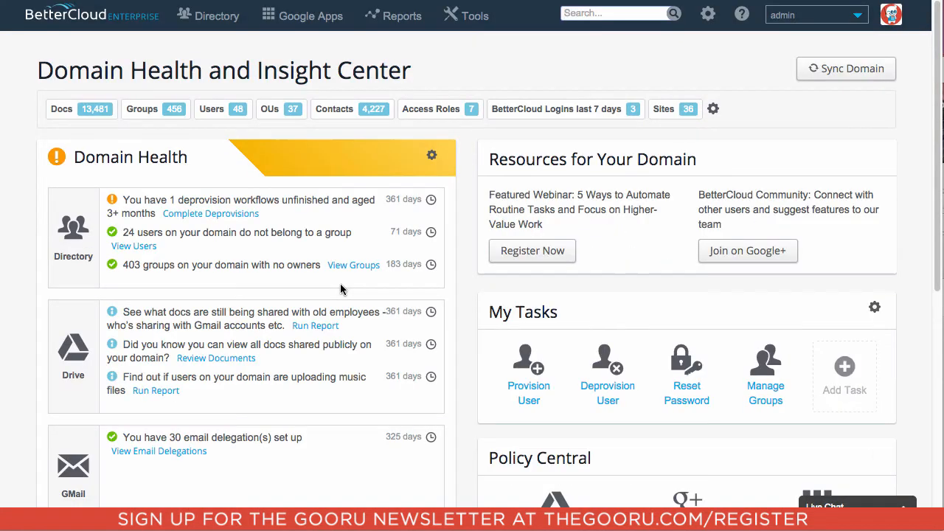
{"action": "mouse_move", "coordinate": [305, 15]}
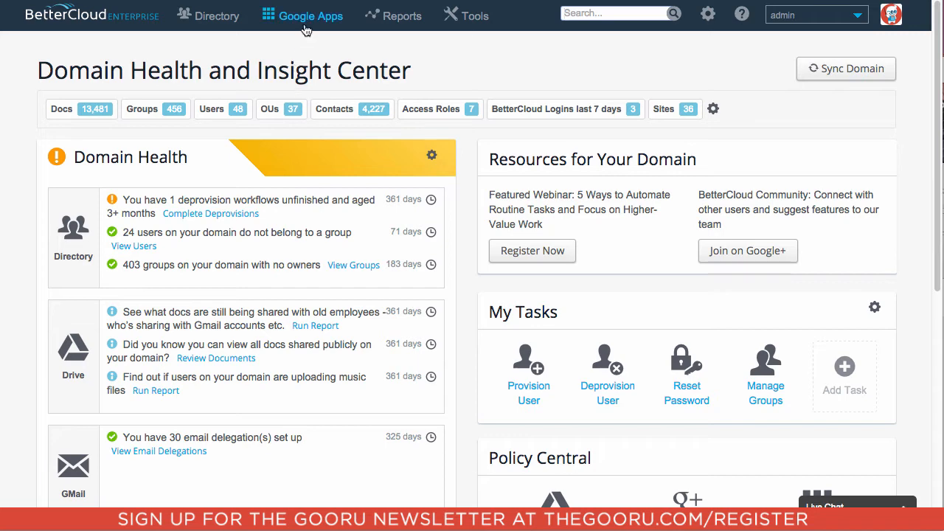
Go to Google Apps > Policies > Drive to list the Interns and Marketing compliance policies
{"action": "left_click", "coordinate": [310, 15]}
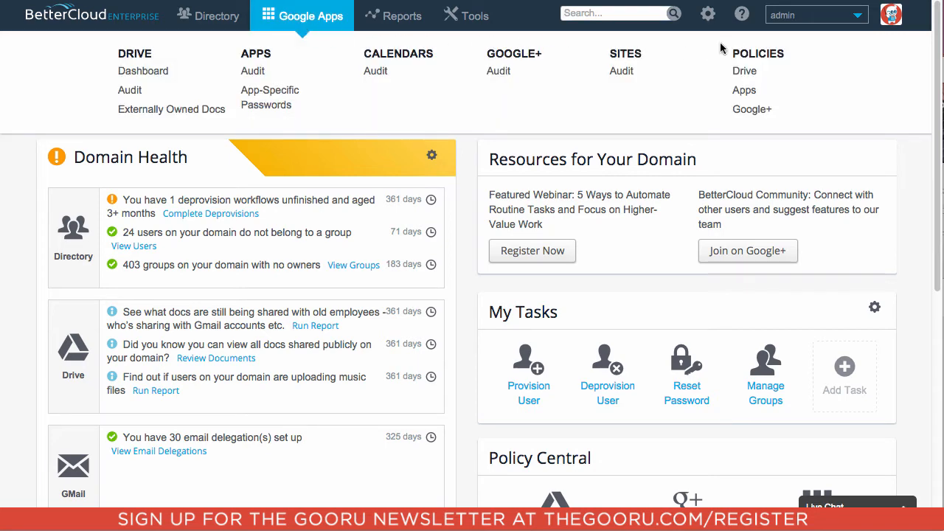
{"action": "left_click", "coordinate": [743, 71]}
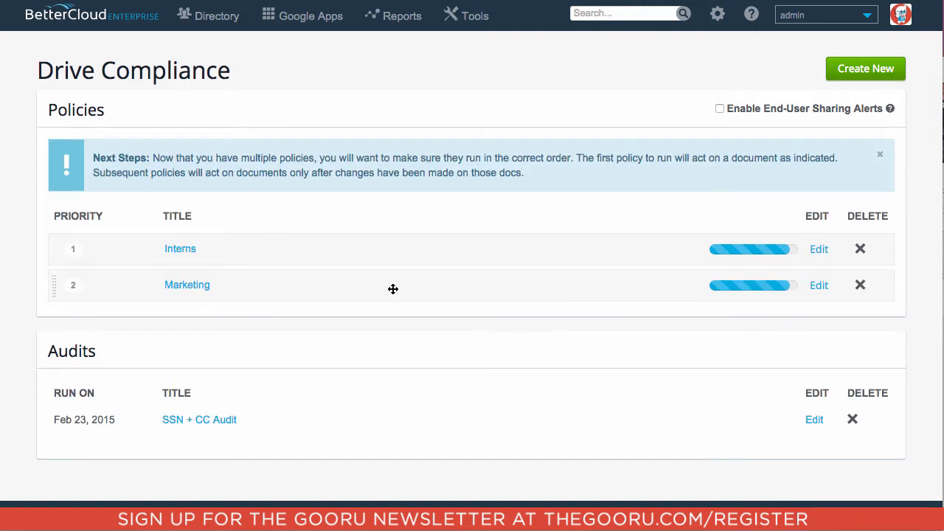
{"action": "mouse_move", "coordinate": [356, 254]}
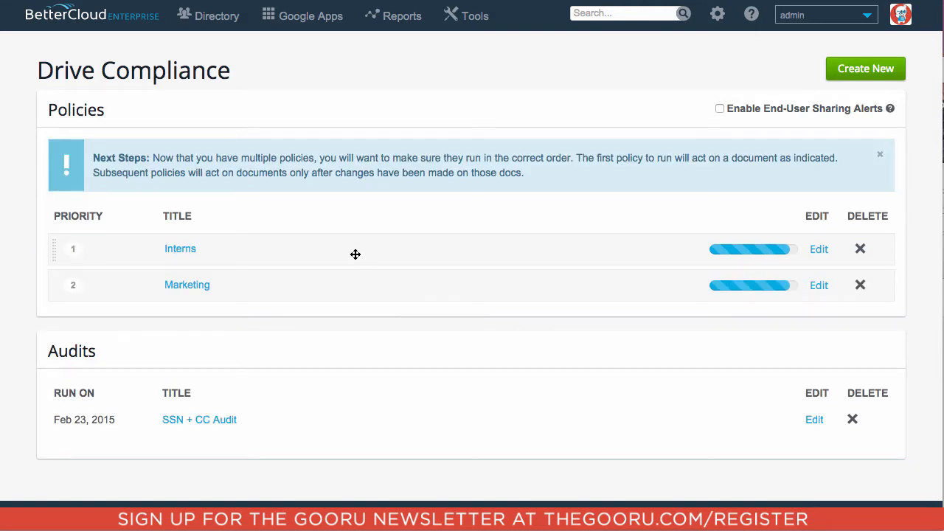
{"action": "mouse_move", "coordinate": [553, 236]}
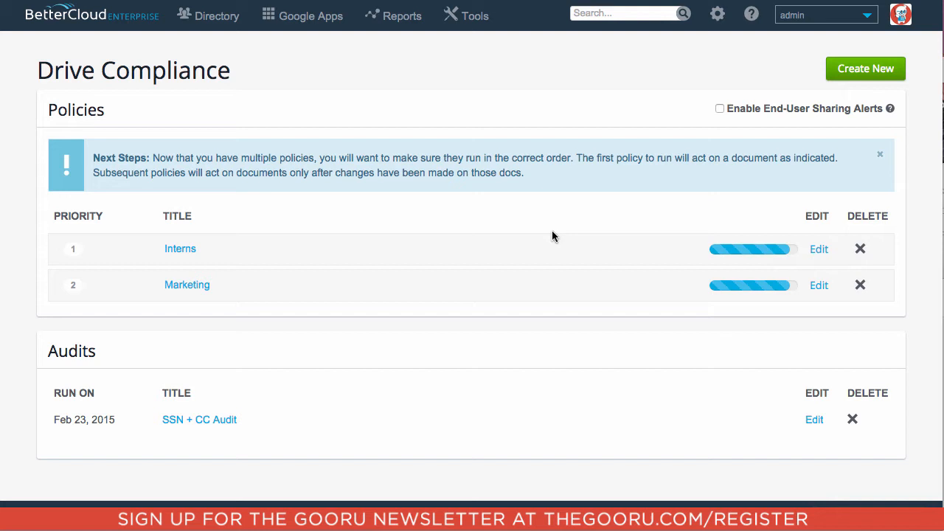
{"action": "mouse_move", "coordinate": [819, 248]}
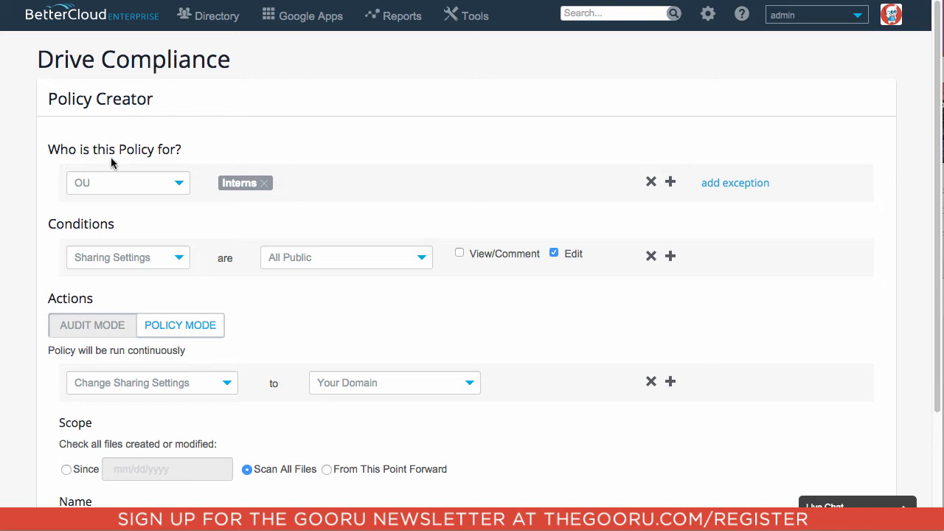
{"action": "mouse_move", "coordinate": [95, 251]}
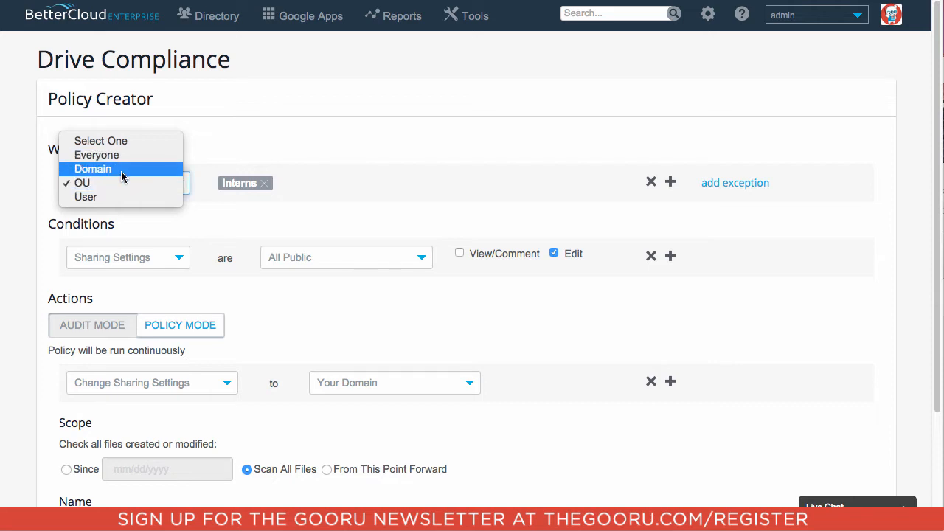
{"action": "mouse_move", "coordinate": [120, 213]}
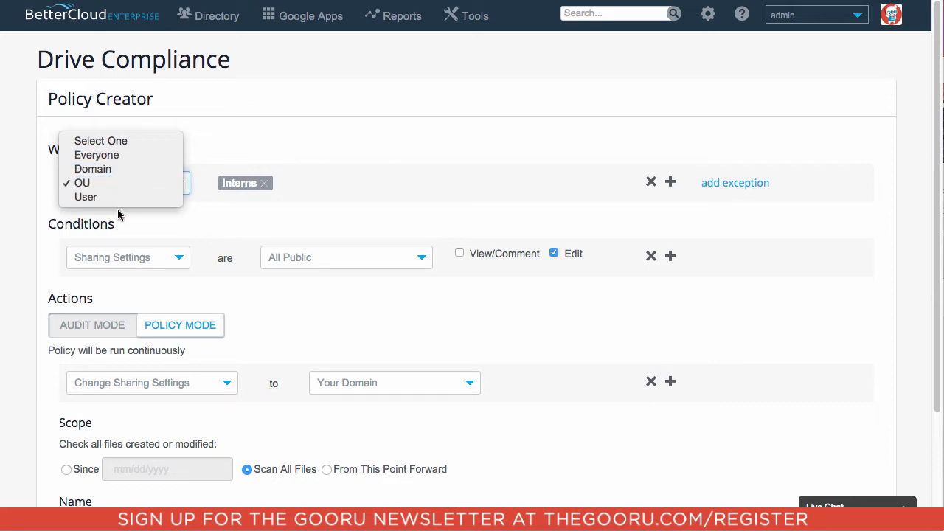
Keep OU Interns, Sharing Settings condition and Change Sharing Settings action, then save and run the Interns policy
{"action": "left_click", "coordinate": [83, 183]}
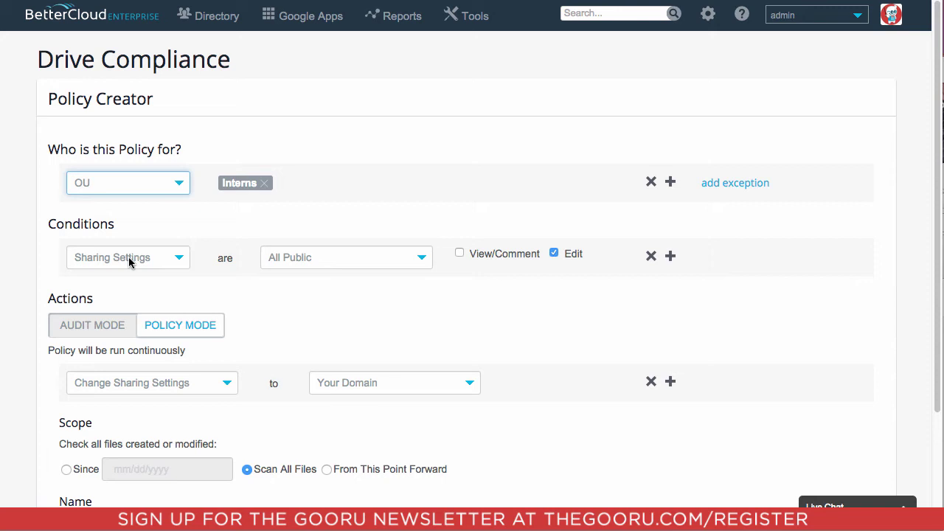
{"action": "left_click", "coordinate": [127, 257]}
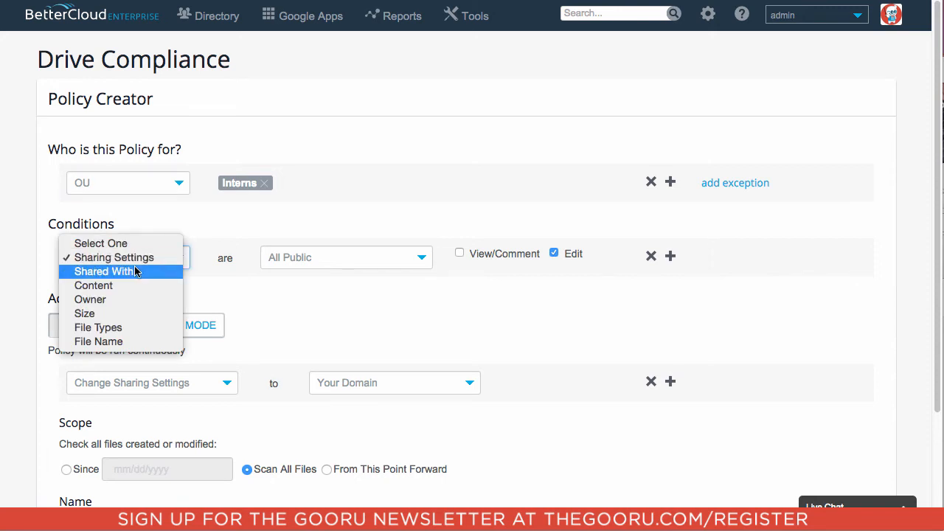
{"action": "left_click", "coordinate": [115, 257]}
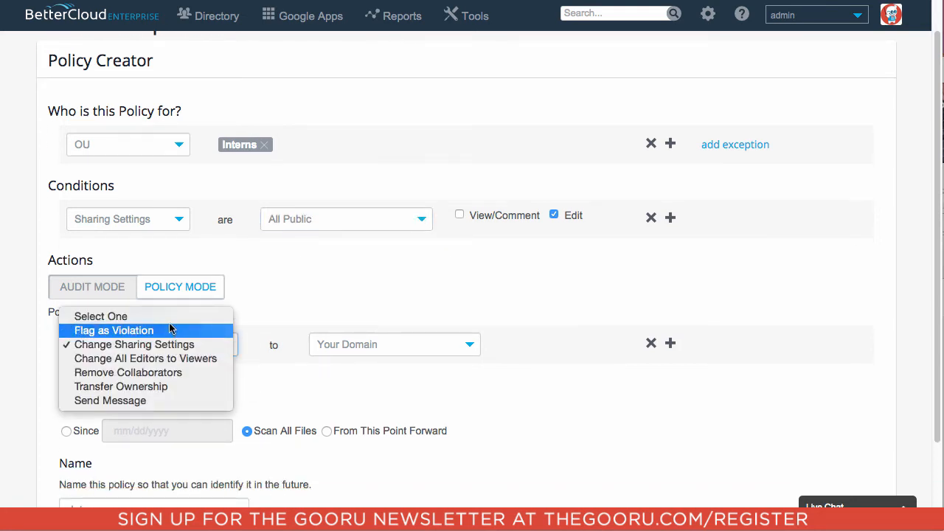
{"action": "mouse_move", "coordinate": [174, 359]}
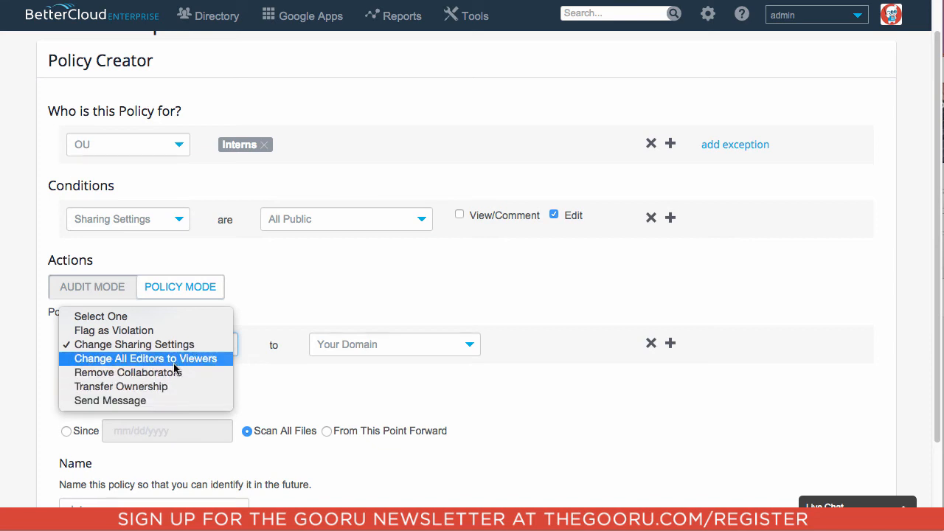
{"action": "left_click", "coordinate": [133, 344]}
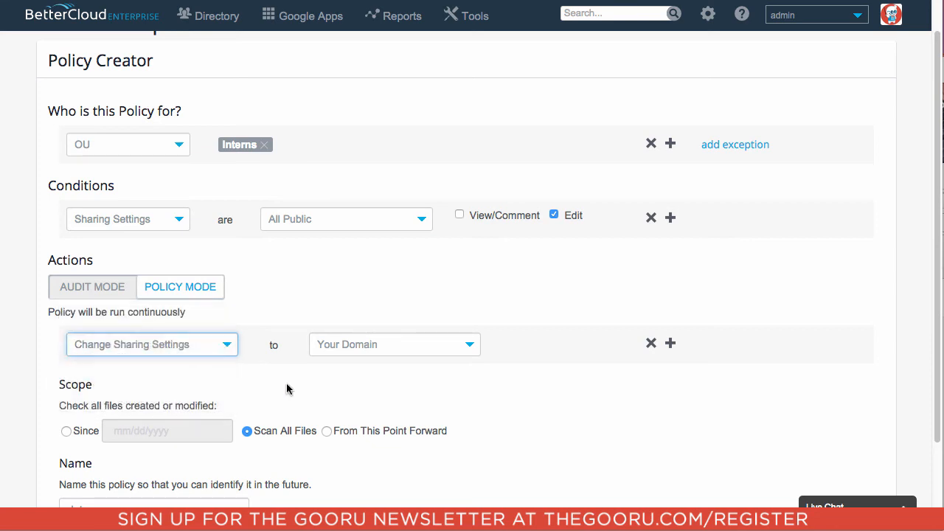
{"action": "mouse_move", "coordinate": [278, 248]}
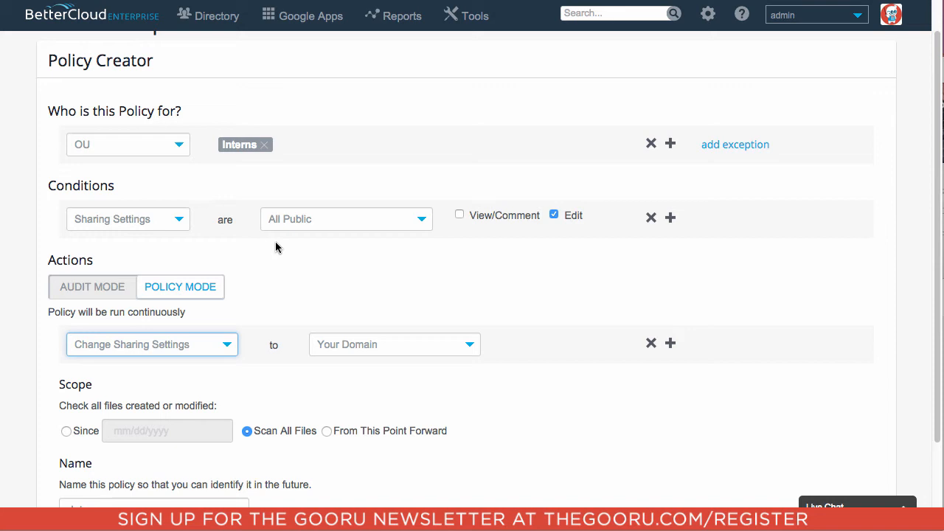
{"action": "mouse_move", "coordinate": [411, 396]}
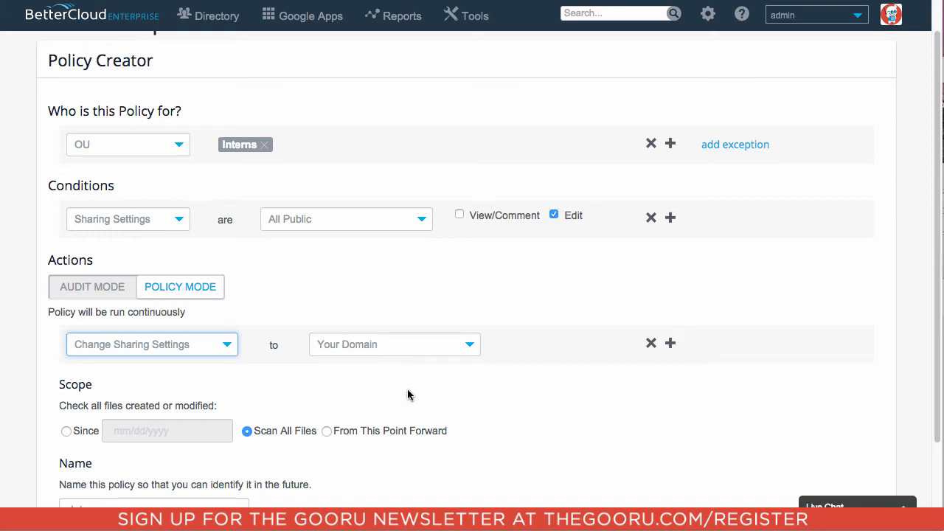
{"action": "scroll", "scroll_direction": "down", "scroll_amount": 3}
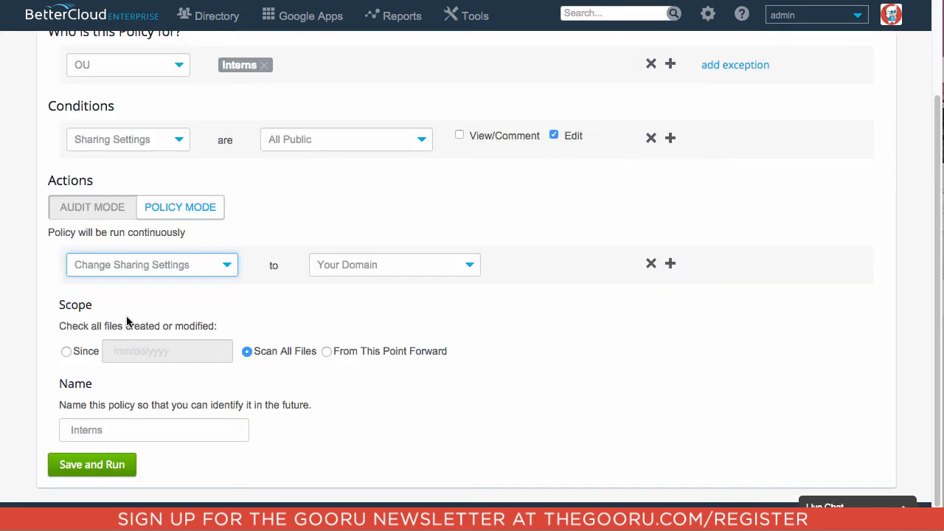
{"action": "mouse_move", "coordinate": [58, 310]}
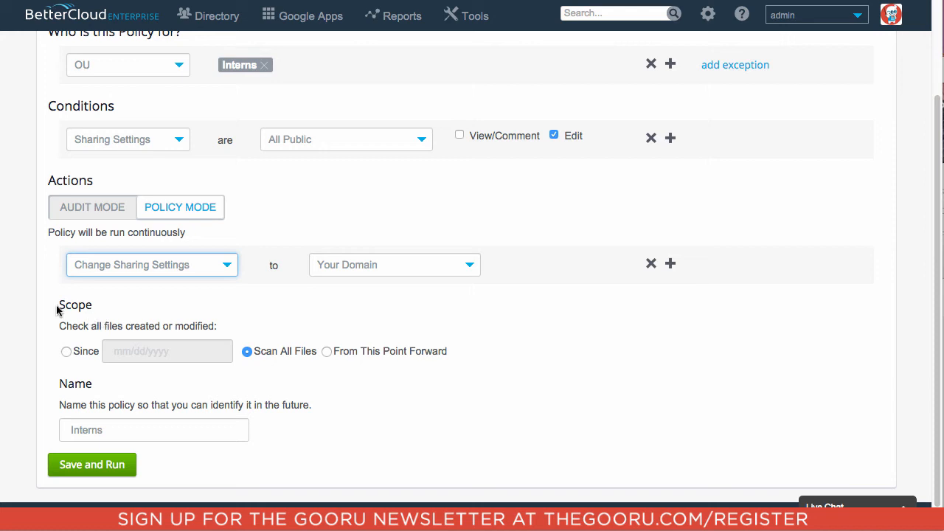
{"action": "mouse_move", "coordinate": [289, 356]}
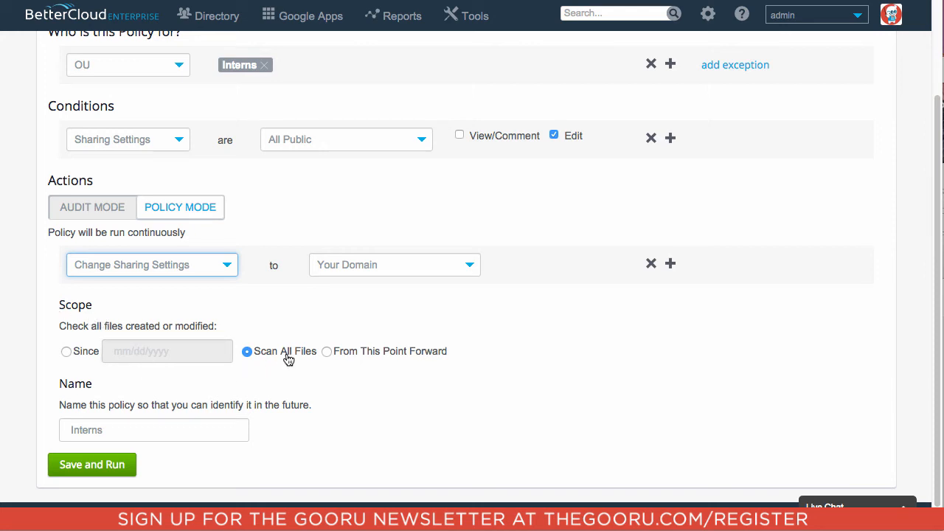
{"action": "mouse_move", "coordinate": [286, 370]}
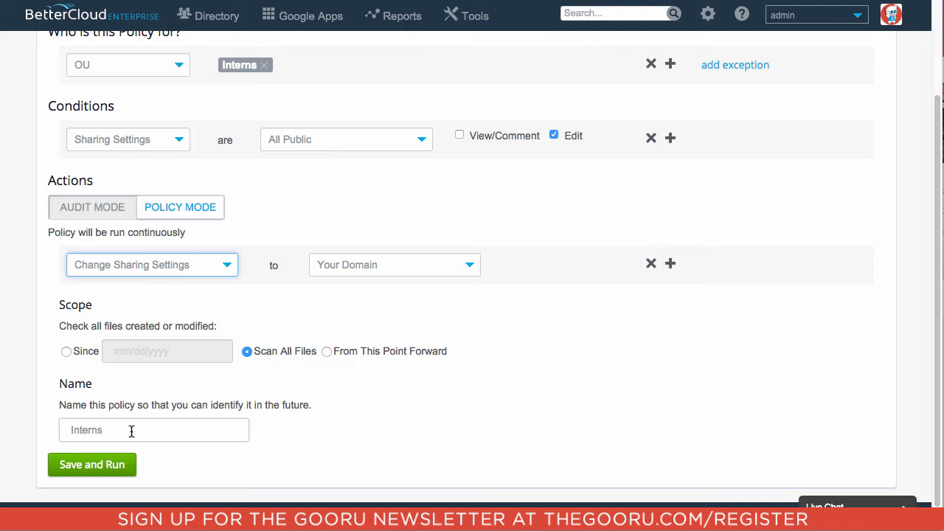
{"action": "mouse_move", "coordinate": [527, 407]}
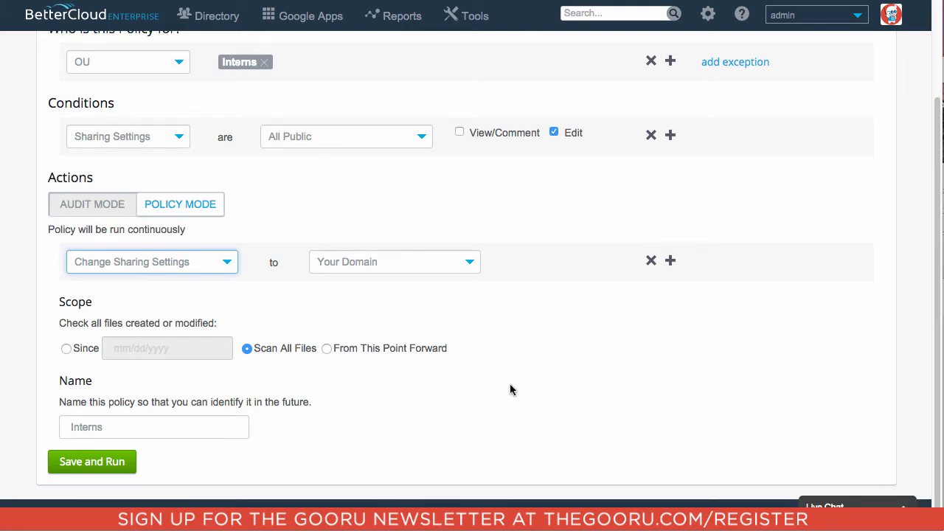
{"action": "scroll", "scroll_direction": "up", "scroll_amount": 3}
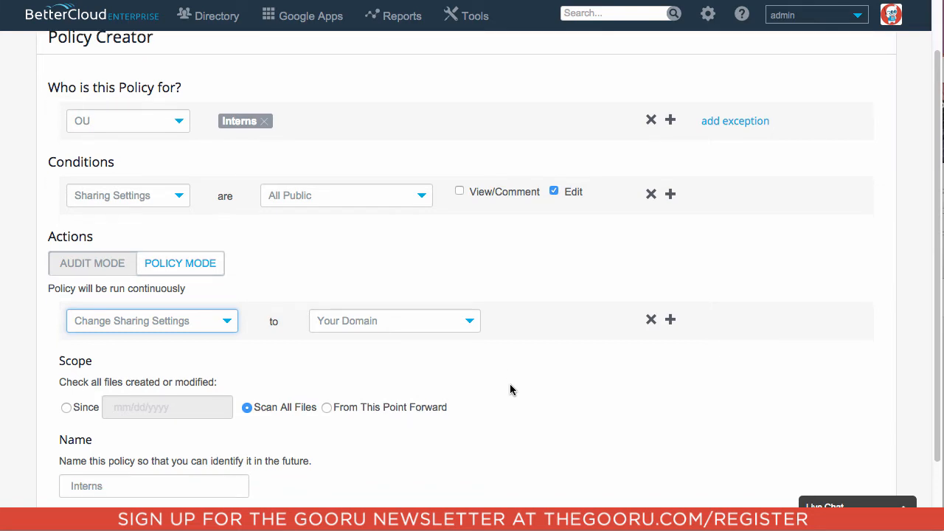
{"action": "scroll", "scroll_direction": "down", "scroll_amount": 3}
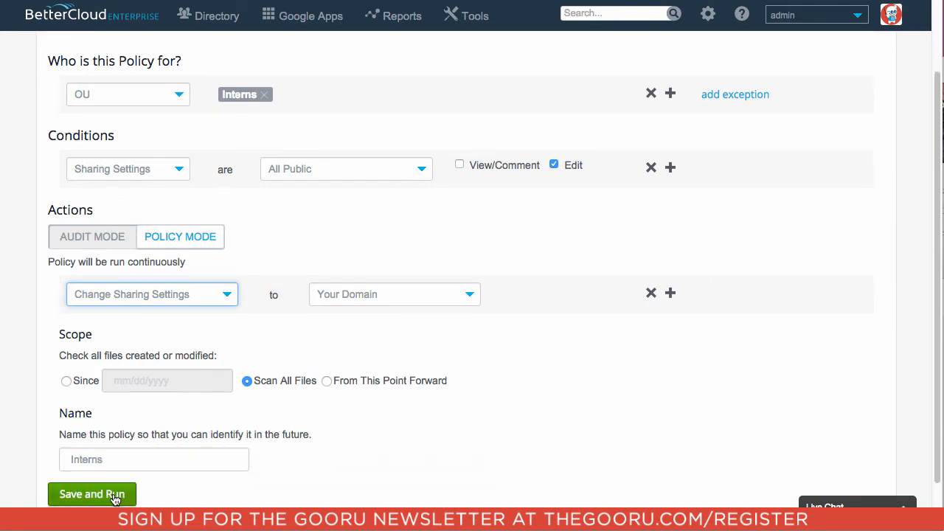
{"action": "left_click", "coordinate": [91, 494]}
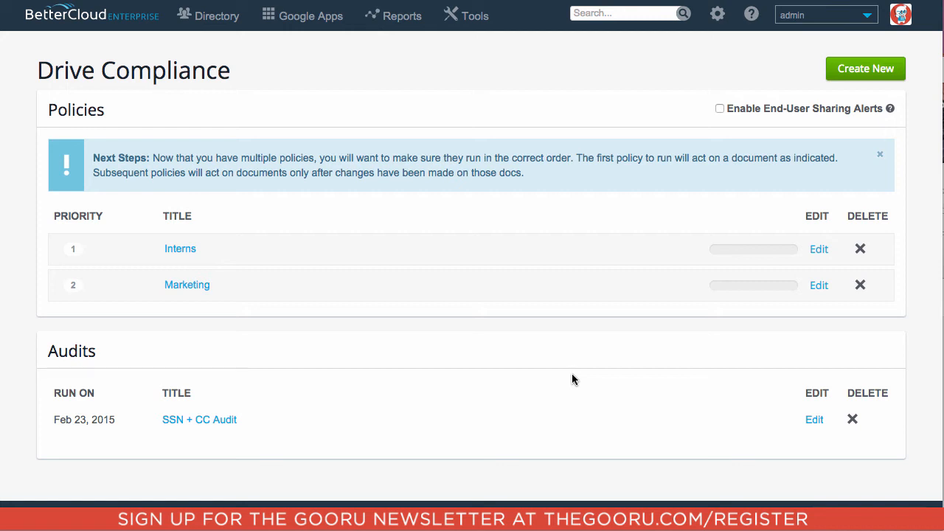
{"action": "mouse_move", "coordinate": [894, 143]}
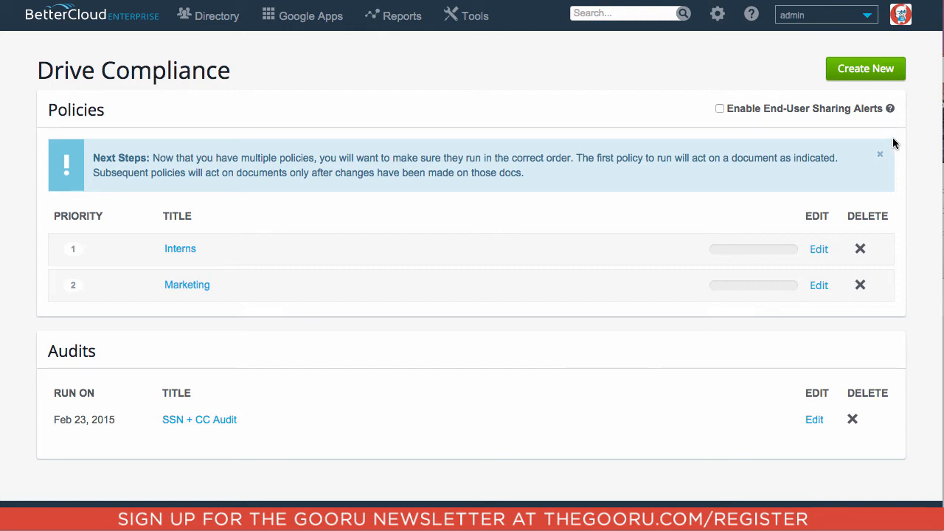
{"action": "mouse_move", "coordinate": [866, 69]}
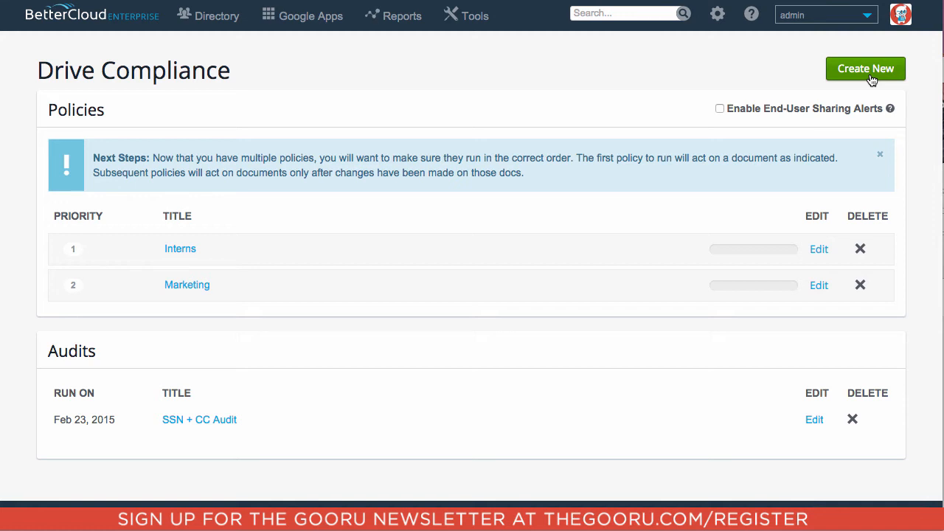
Create a new policy for user The Gooru matching All Public sharing, in continuous Policy Mode
{"action": "left_click", "coordinate": [864, 68]}
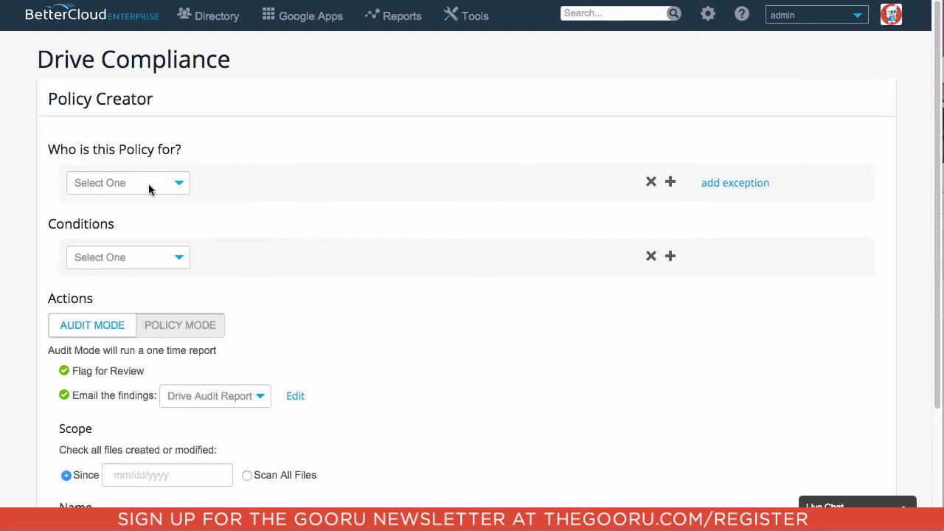
{"action": "left_click", "coordinate": [127, 183]}
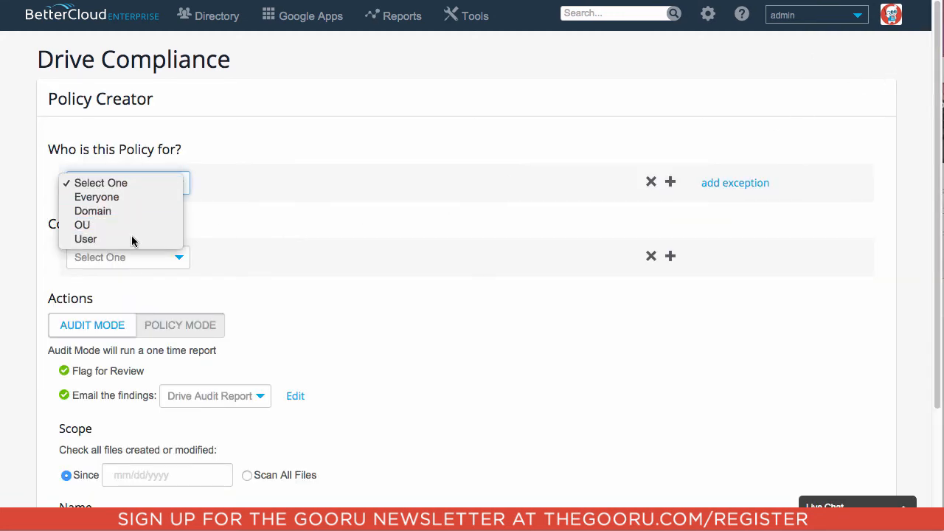
{"action": "left_click", "coordinate": [85, 239]}
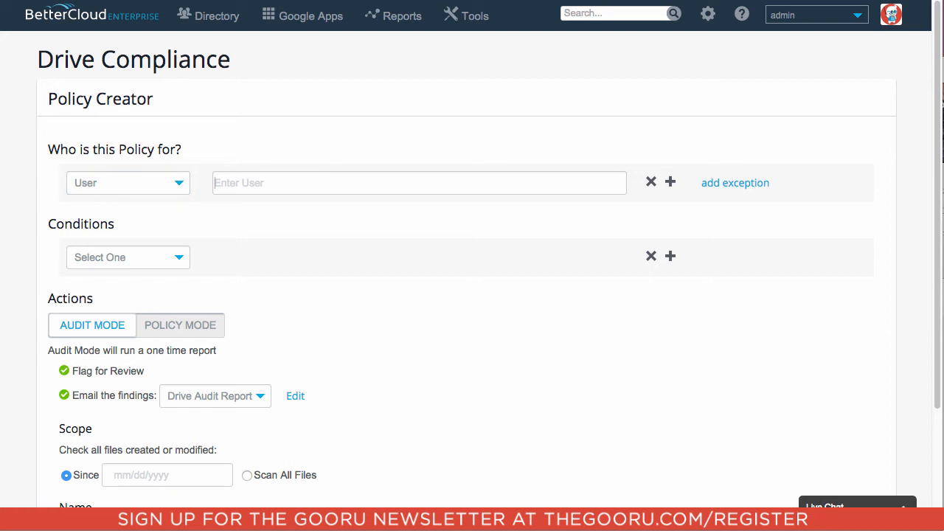
{"action": "type", "text": "goor"}
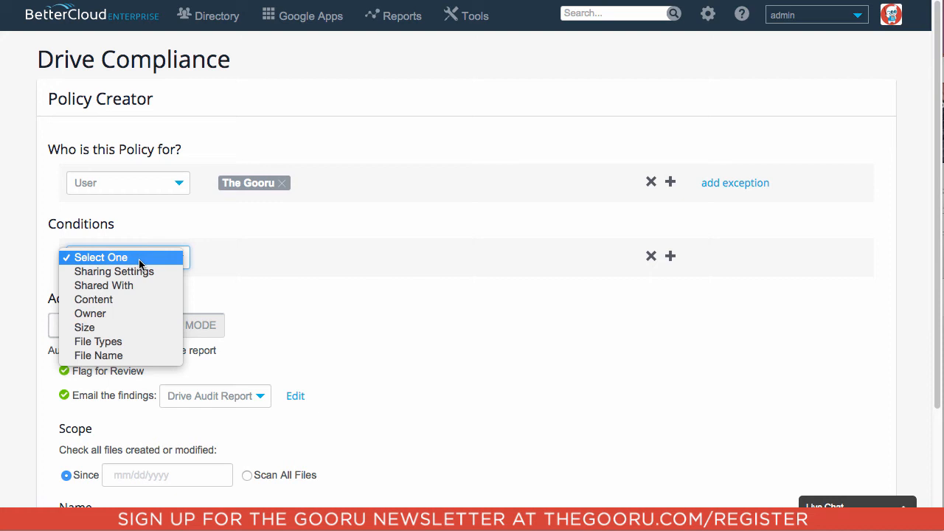
{"action": "left_click", "coordinate": [113, 272]}
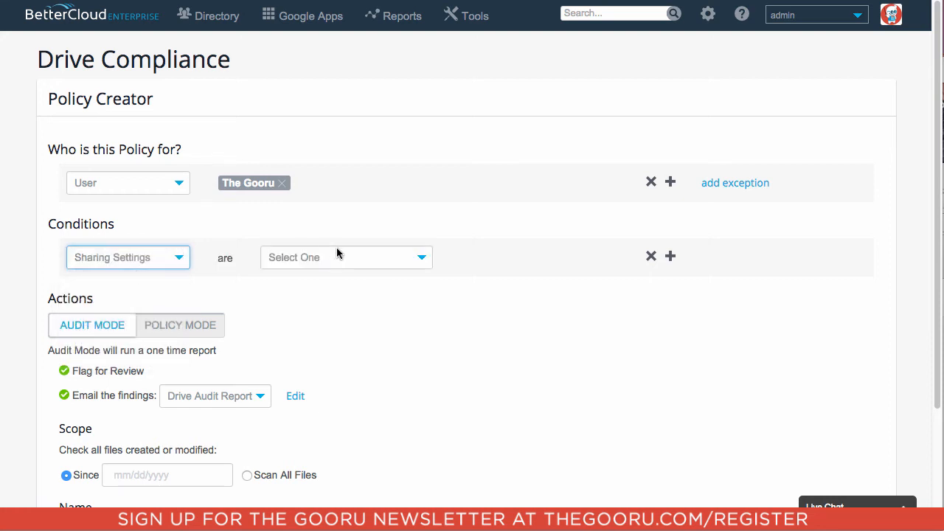
{"action": "left_click", "coordinate": [345, 257]}
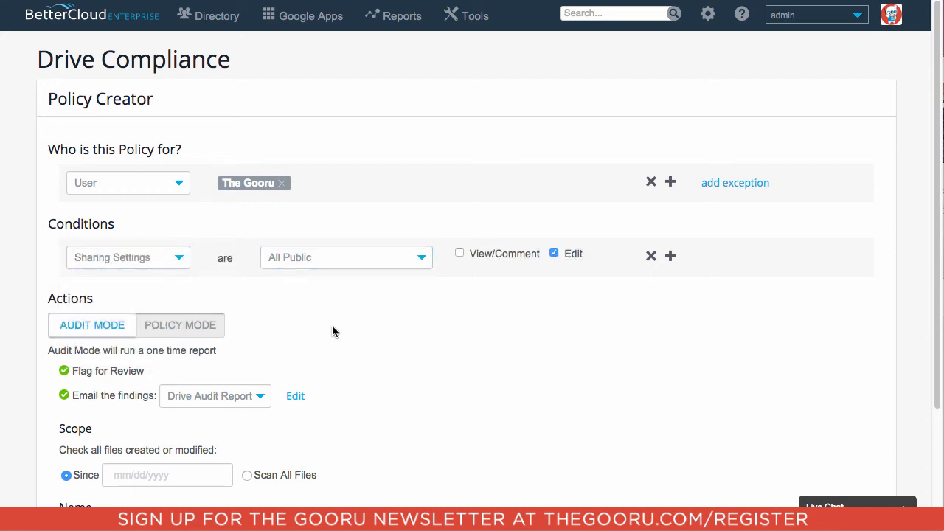
{"action": "left_click", "coordinate": [180, 324]}
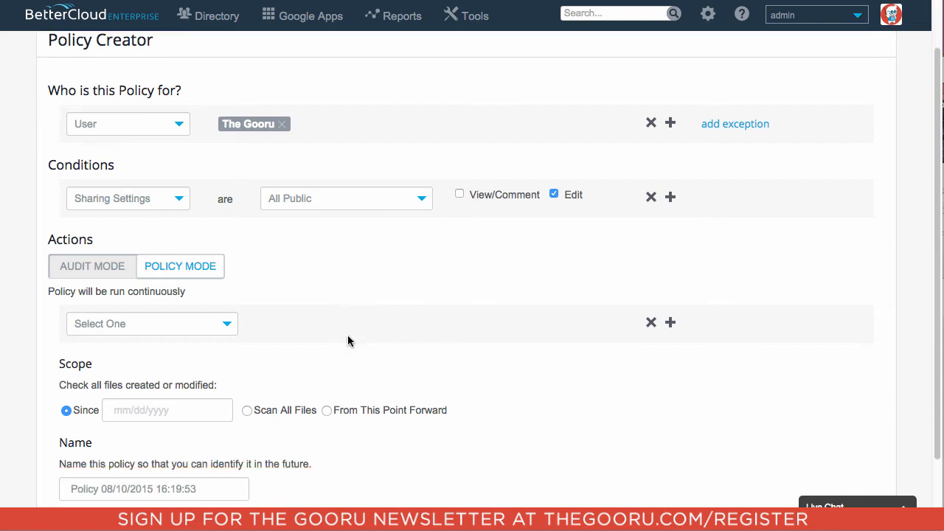
Set the action to Send Message with the Drive Policy Report, keeping the daily summary notification
{"action": "left_click", "coordinate": [151, 323]}
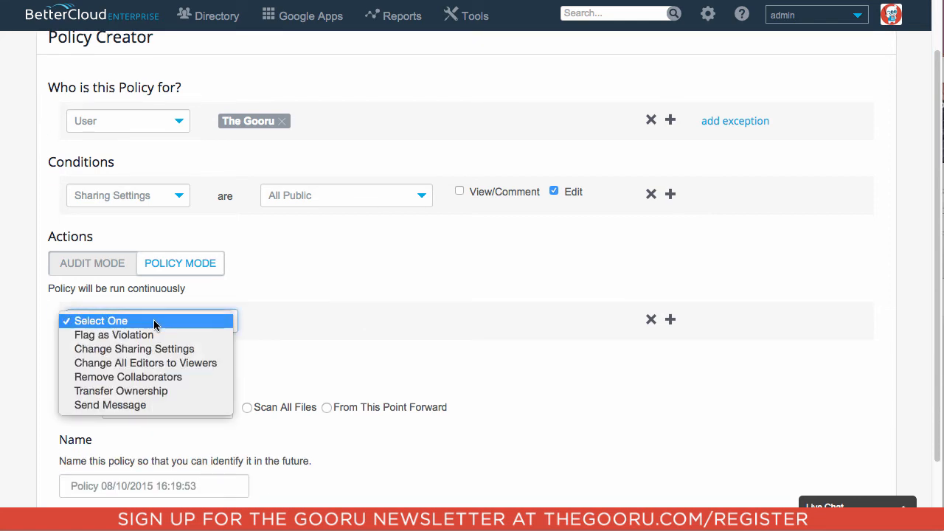
{"action": "left_click", "coordinate": [109, 404]}
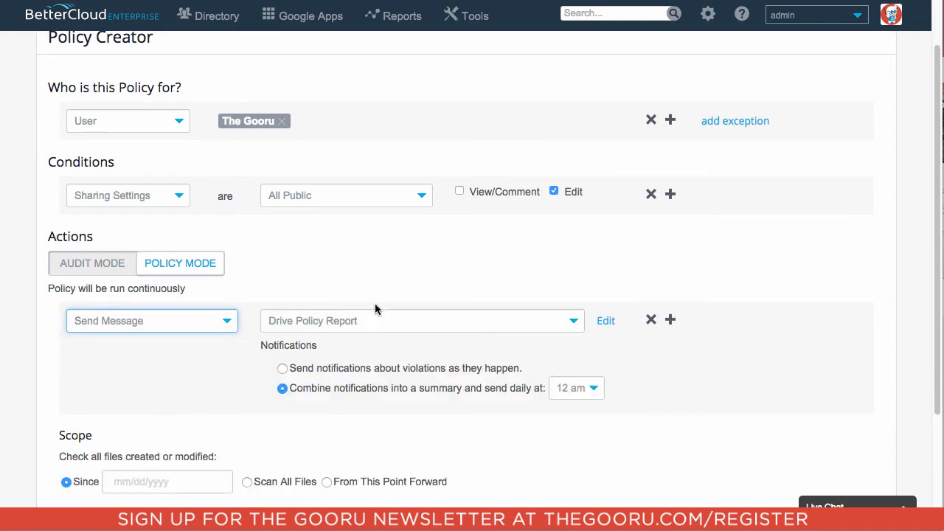
{"action": "mouse_move", "coordinate": [342, 381]}
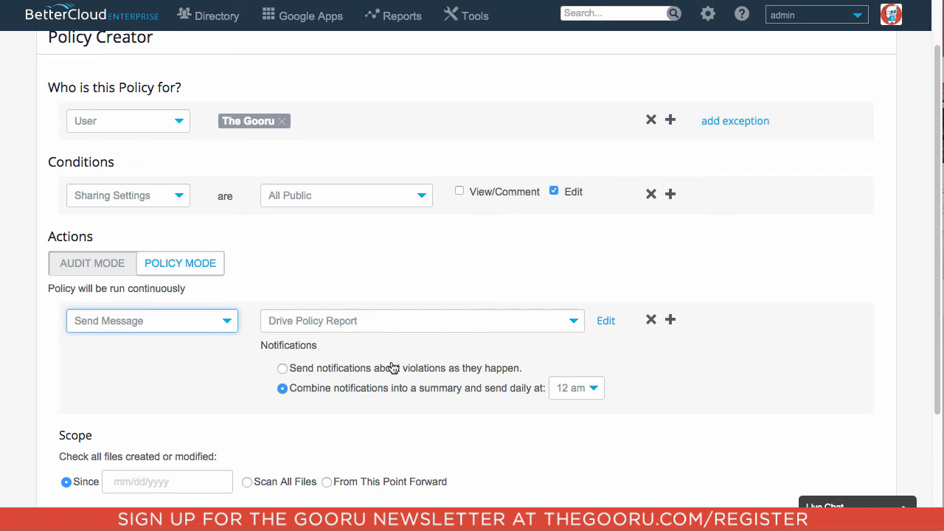
{"action": "mouse_move", "coordinate": [372, 369]}
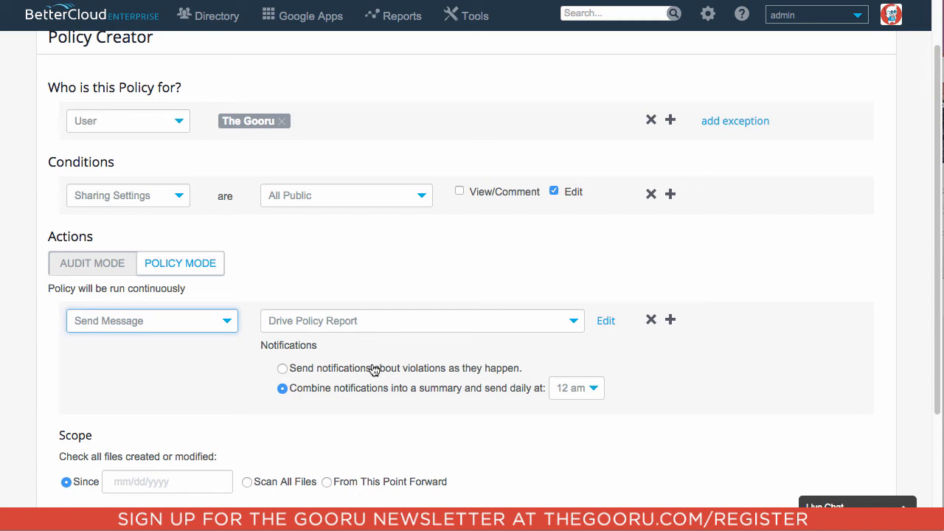
{"action": "mouse_move", "coordinate": [413, 411]}
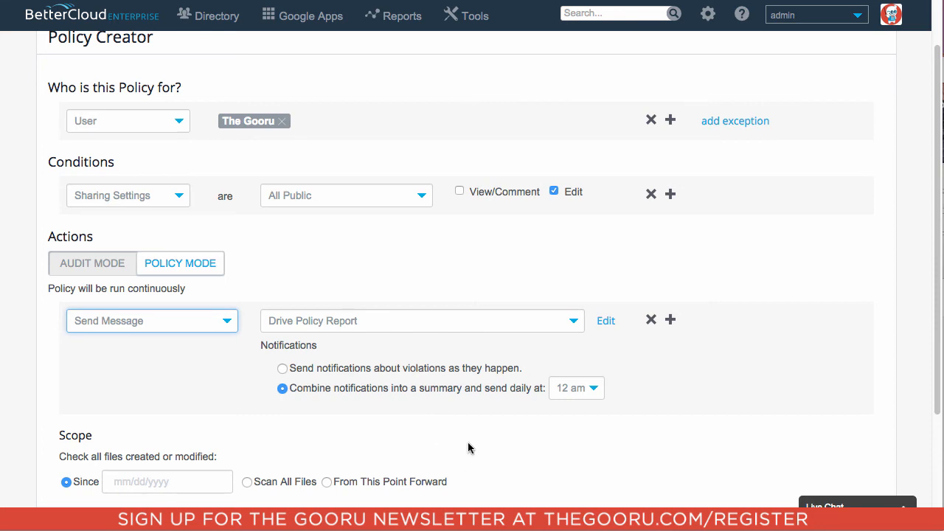
{"action": "scroll", "scroll_direction": "down", "scroll_amount": 3}
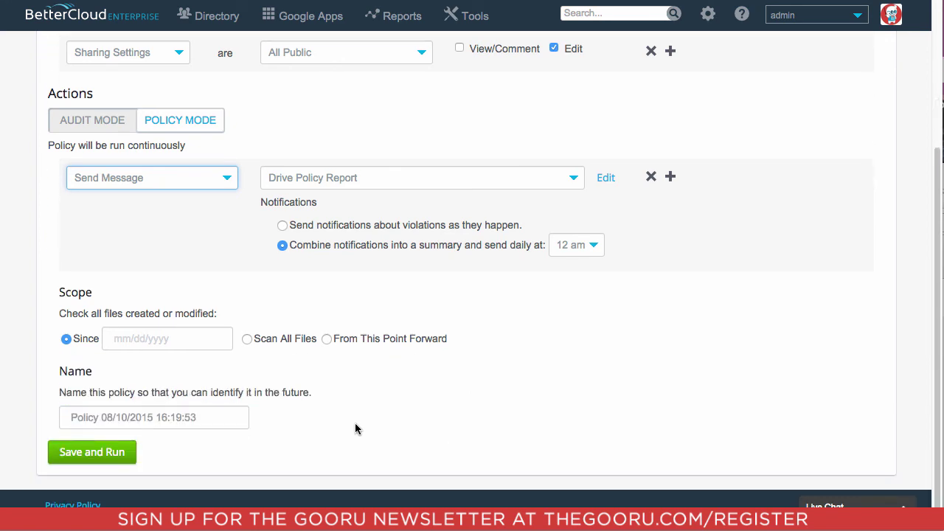
{"action": "mouse_move", "coordinate": [408, 347]}
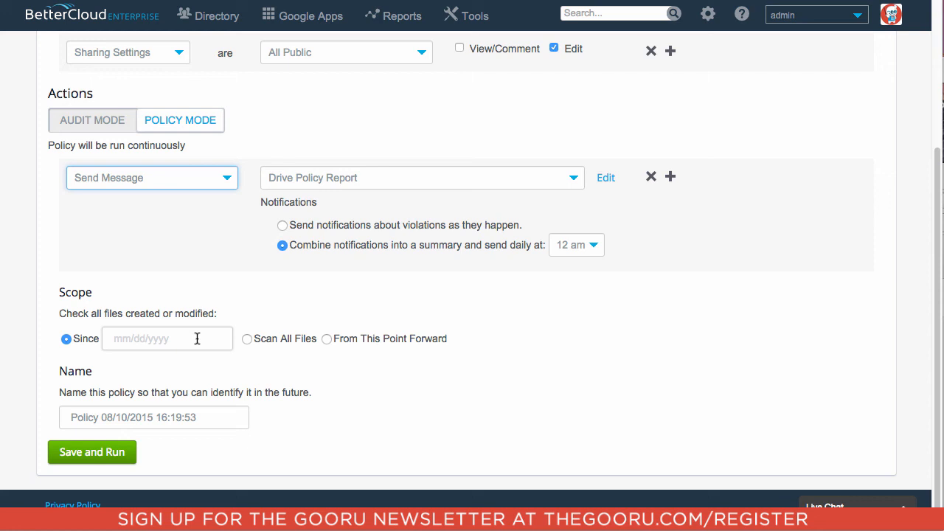
Set the Since date to 08/09/2015, name the policy Gooru, and save and run it
{"action": "left_click", "coordinate": [167, 337]}
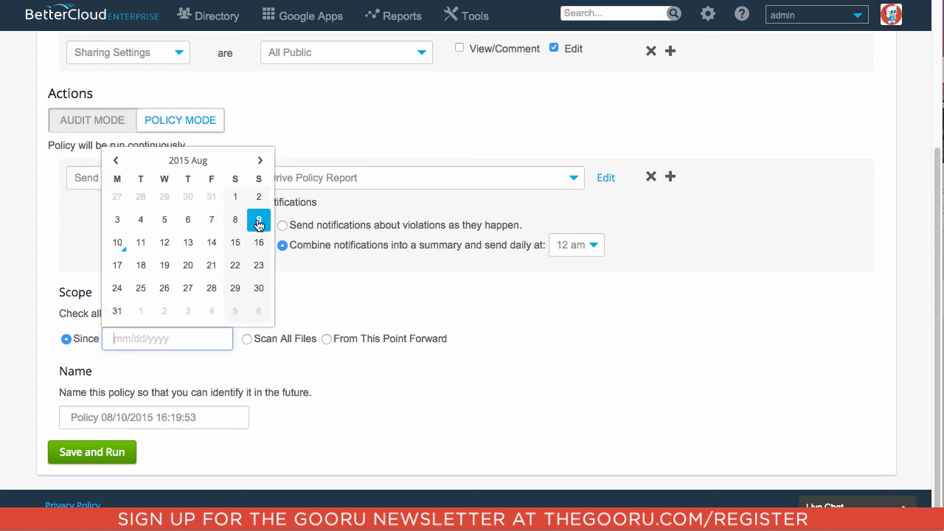
{"action": "left_click", "coordinate": [258, 220]}
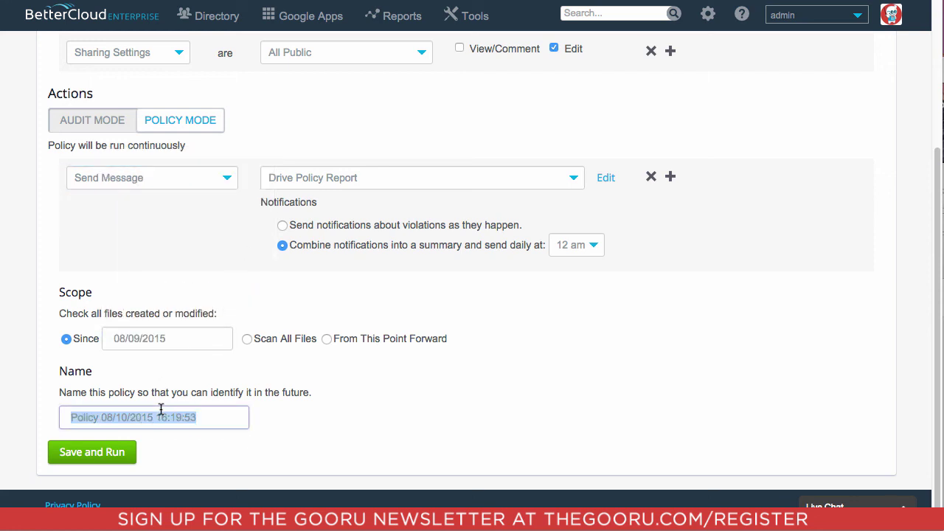
{"action": "type", "text": "Gooru"}
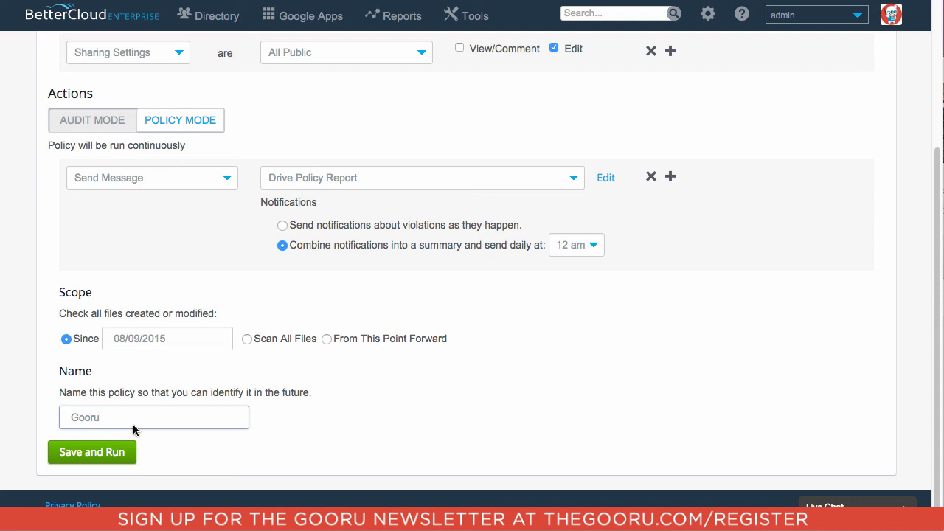
{"action": "mouse_move", "coordinate": [111, 452]}
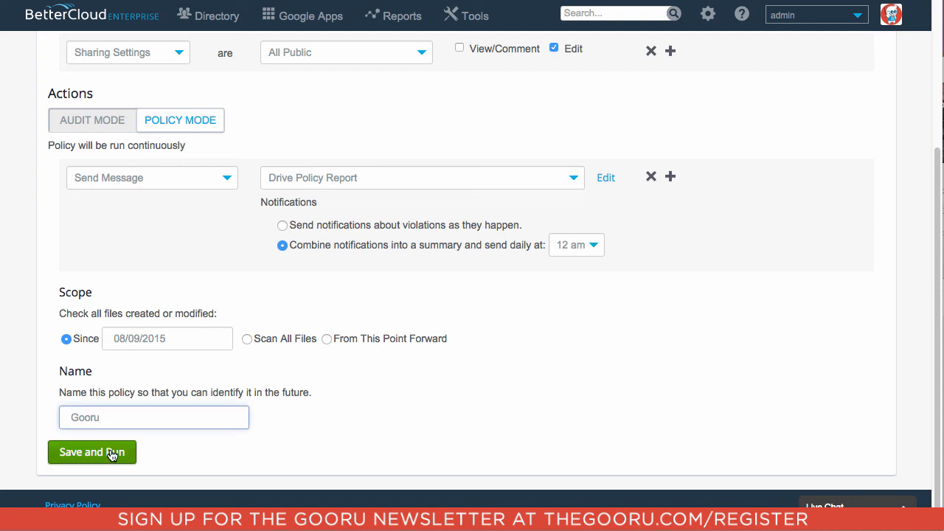
{"action": "left_click", "coordinate": [92, 452]}
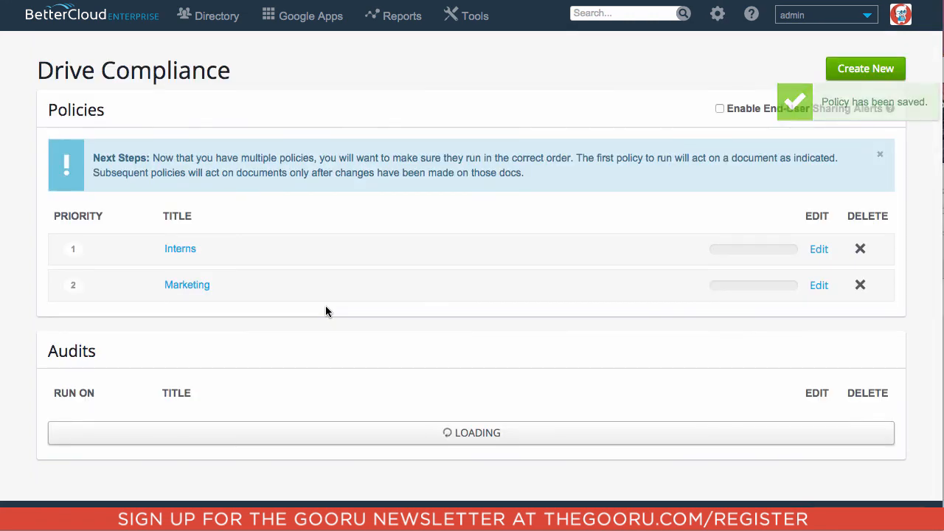